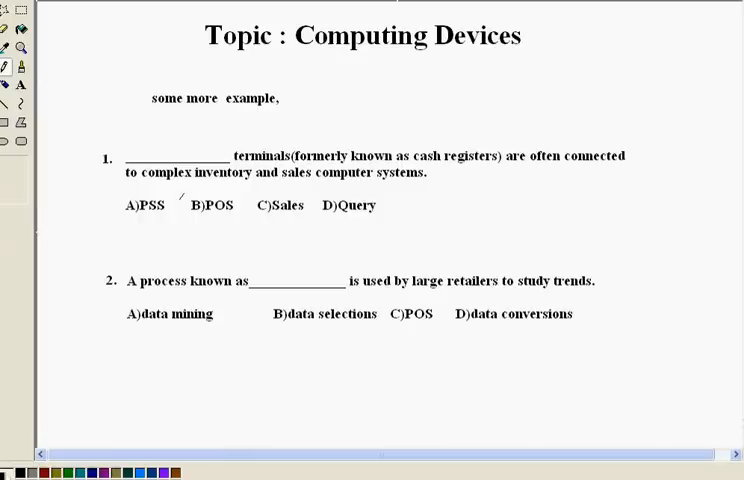
# Draw a freehand pencil circle around option B) POS under question 1
pyautogui.moveTo(185, 200); pyautogui.dragTo(240, 225)
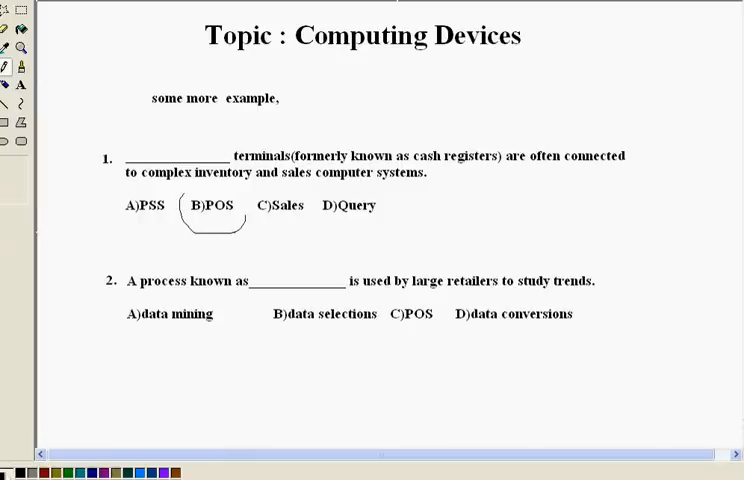